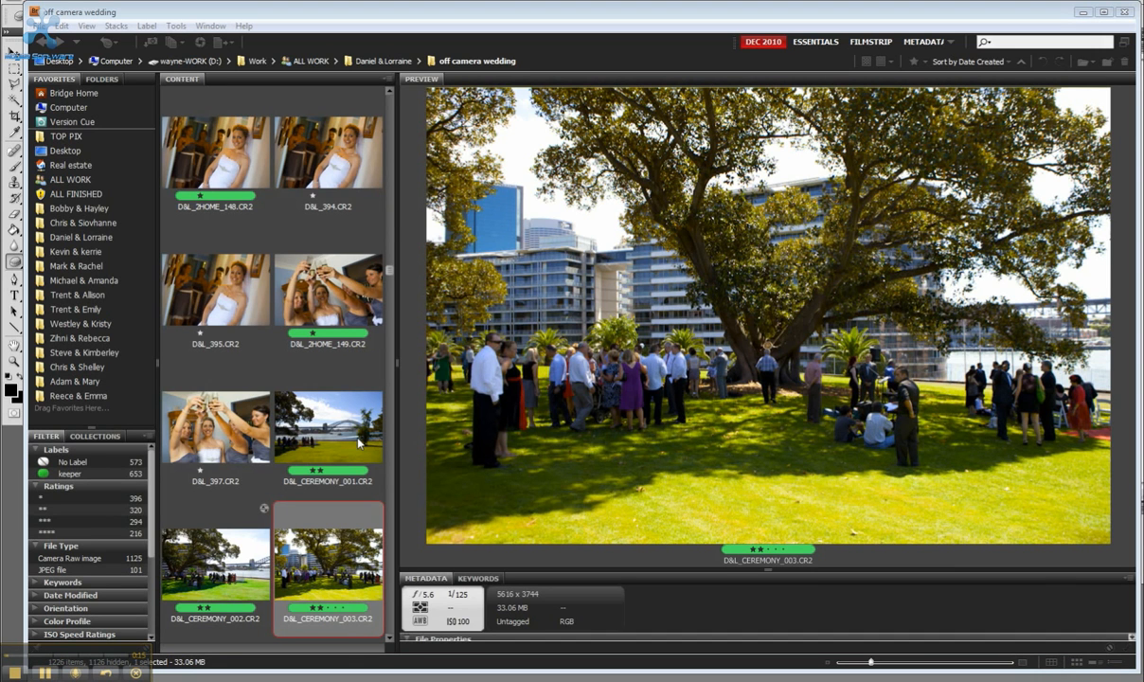
# Step: Preview the harbour bridge and big tree ceremony shots and pick them for editing
pyautogui.click(327, 426)
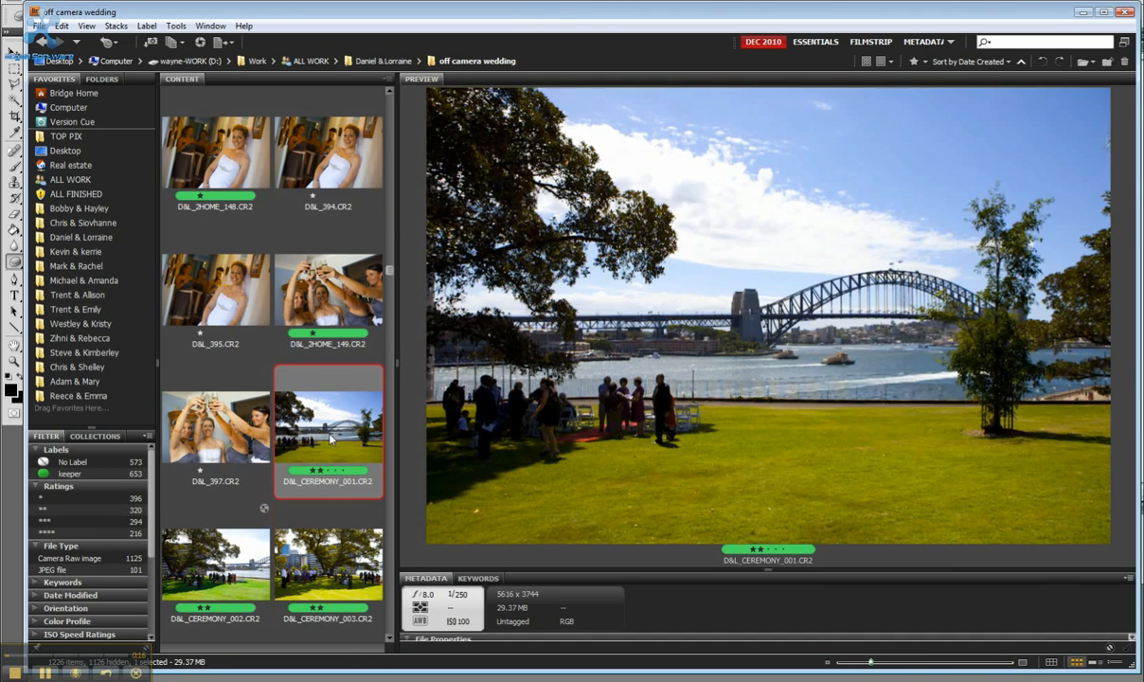
pyautogui.click(327, 564)
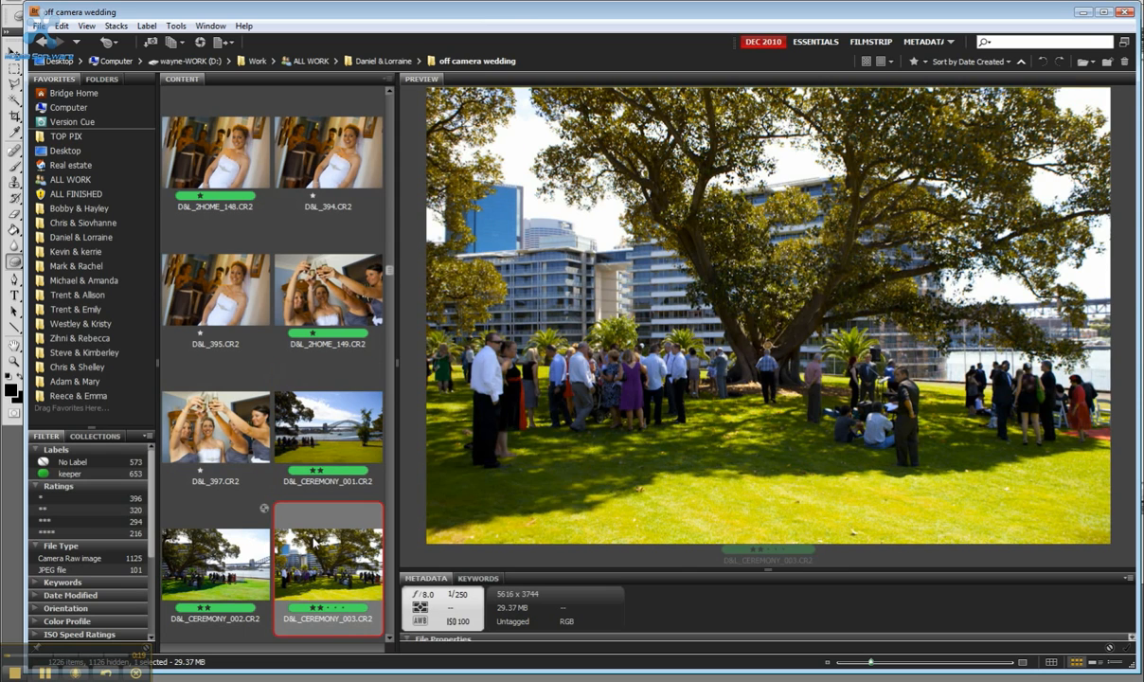
pyautogui.click(327, 426)
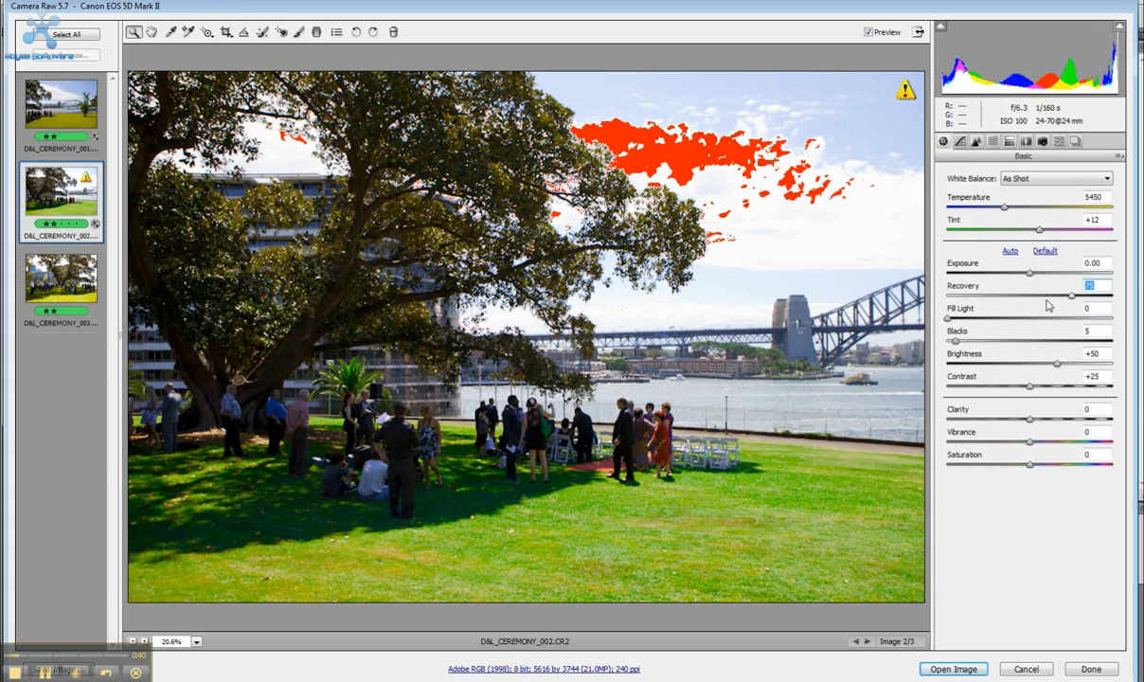
# Step: Raise highlight recovery on the second shot, then move to the first ceremony shot
pyautogui.click(60, 277)
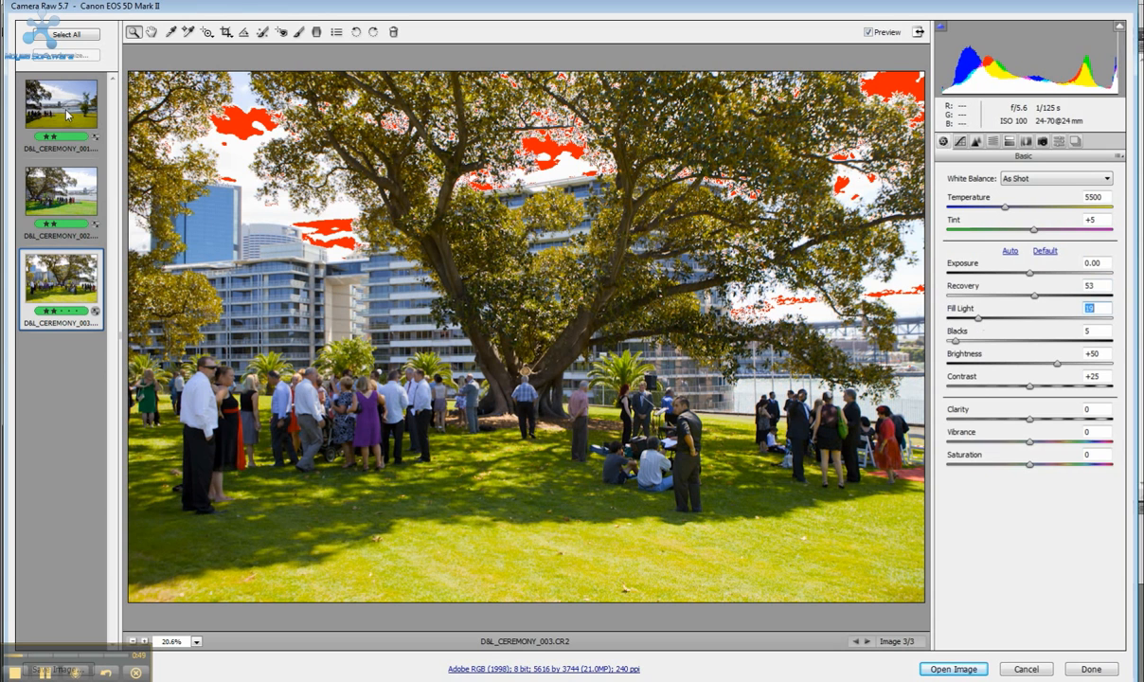
pyautogui.click(64, 35)
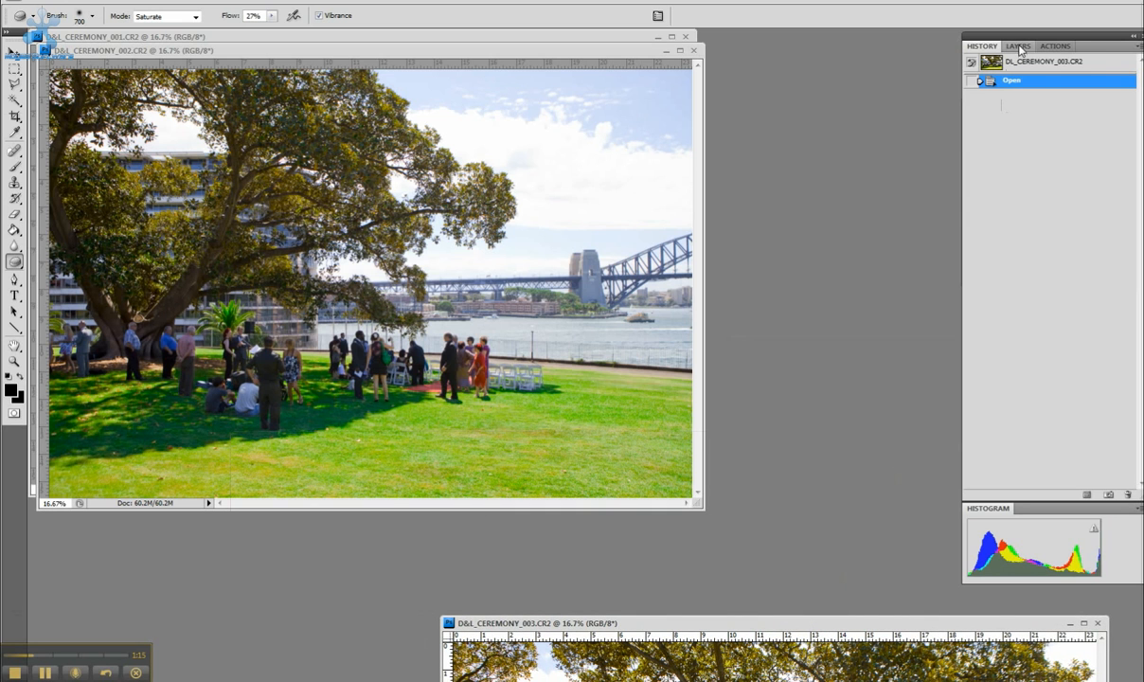
# Step: Show the bridge photo's layers and bring another shot's window forward for stacking
pyautogui.click(1018, 45)
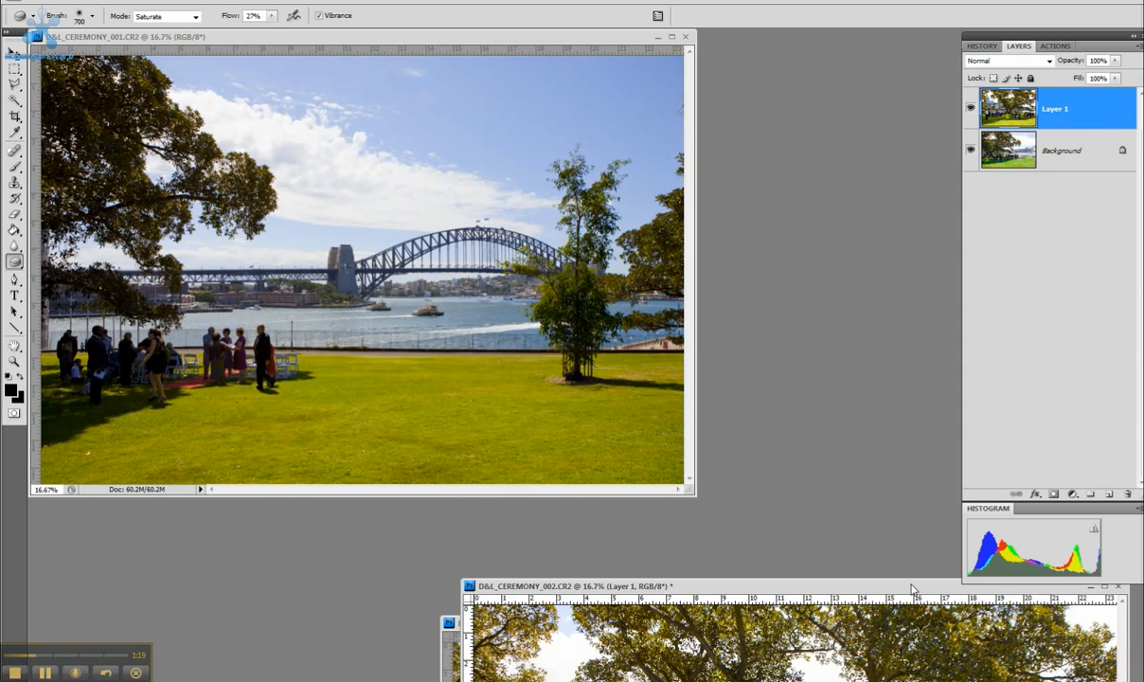
pyautogui.click(1060, 149)
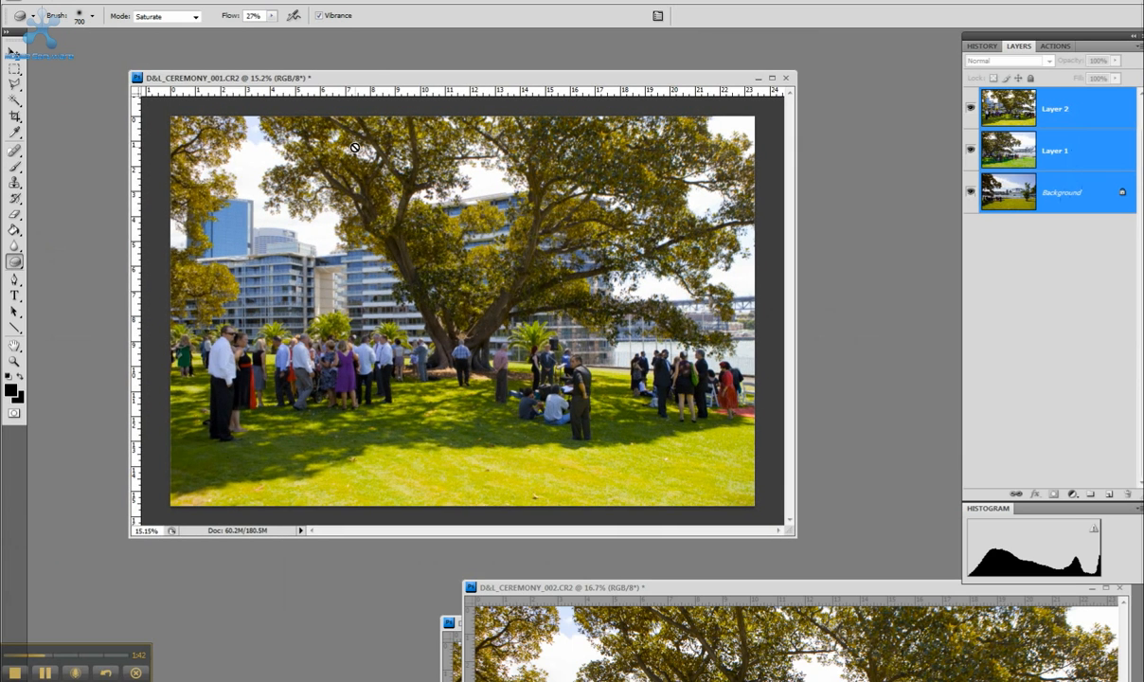
# Step: Start auto-aligning the three stacked ceremony layers
pyautogui.click(98, 262)
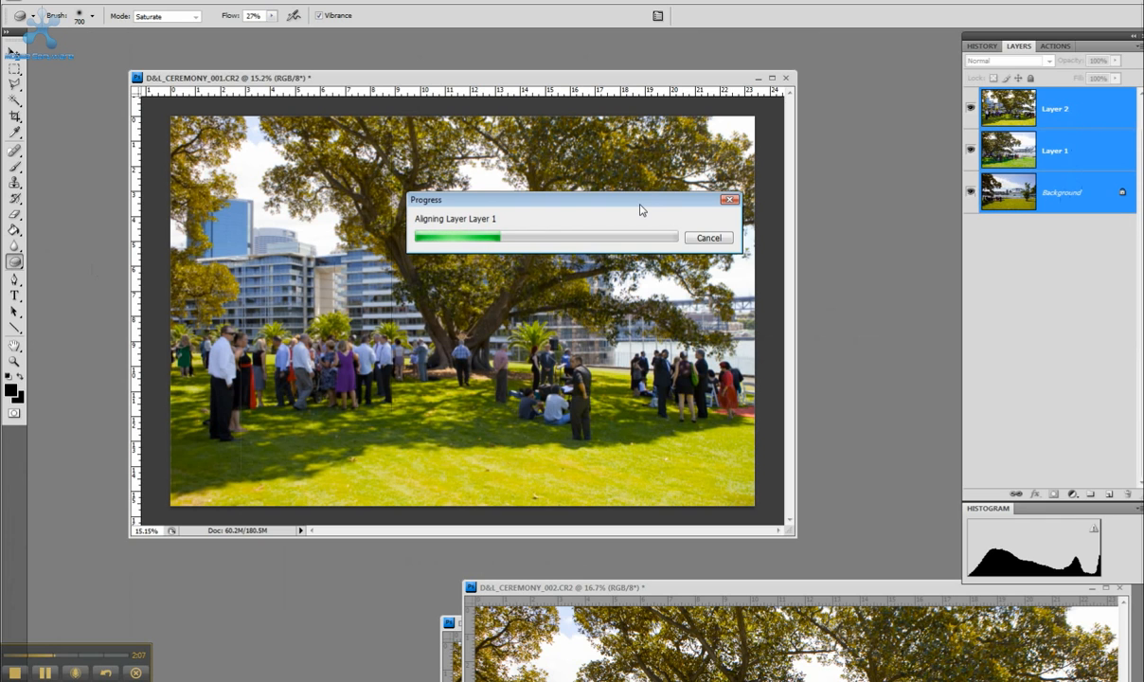
pyautogui.moveTo(659, 211)
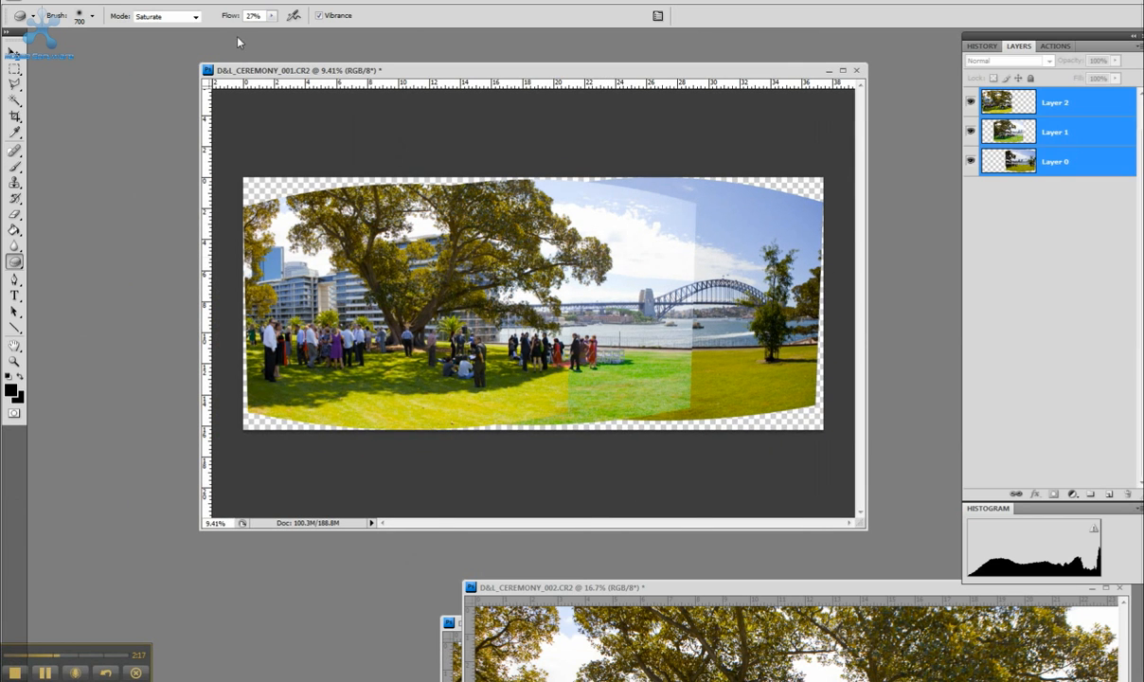
# Step: Auto-blend the aligned layers as a Panorama with Seamless Tones and Colors
pyautogui.click(48, 8)
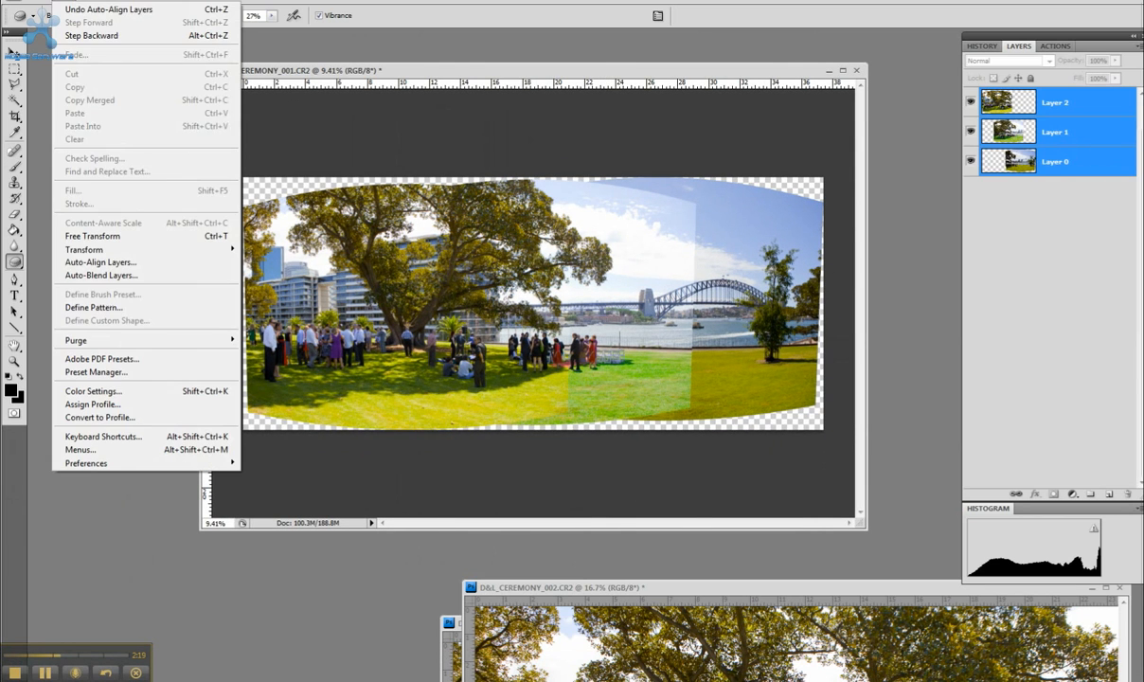
pyautogui.click(100, 274)
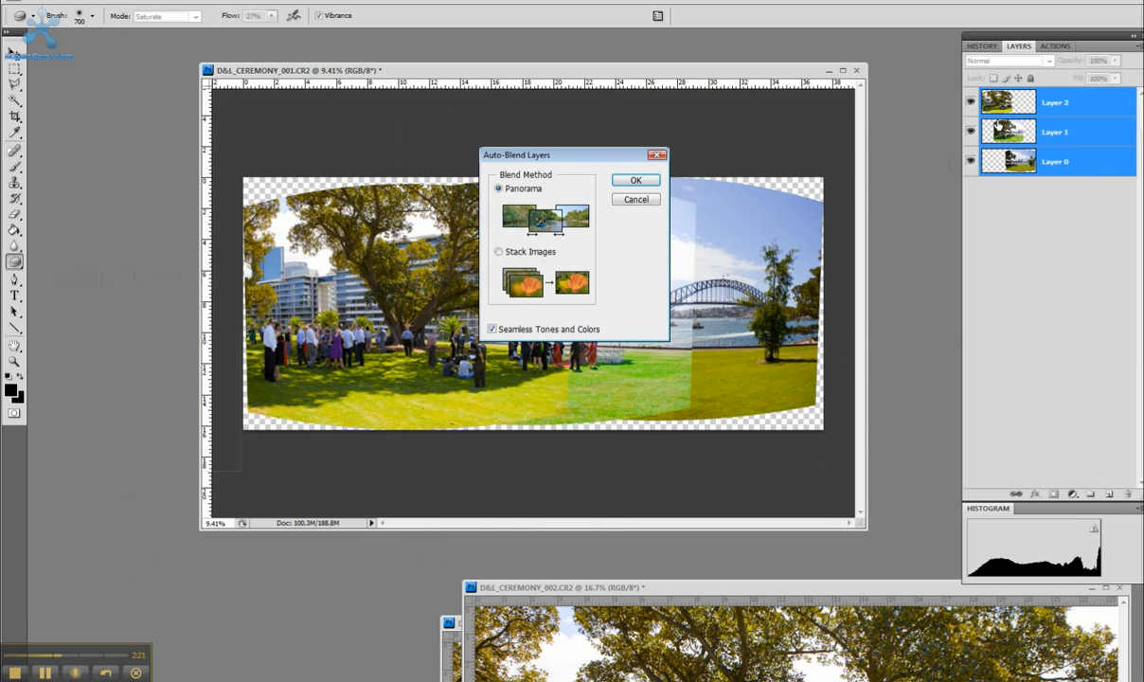
pyautogui.click(635, 180)
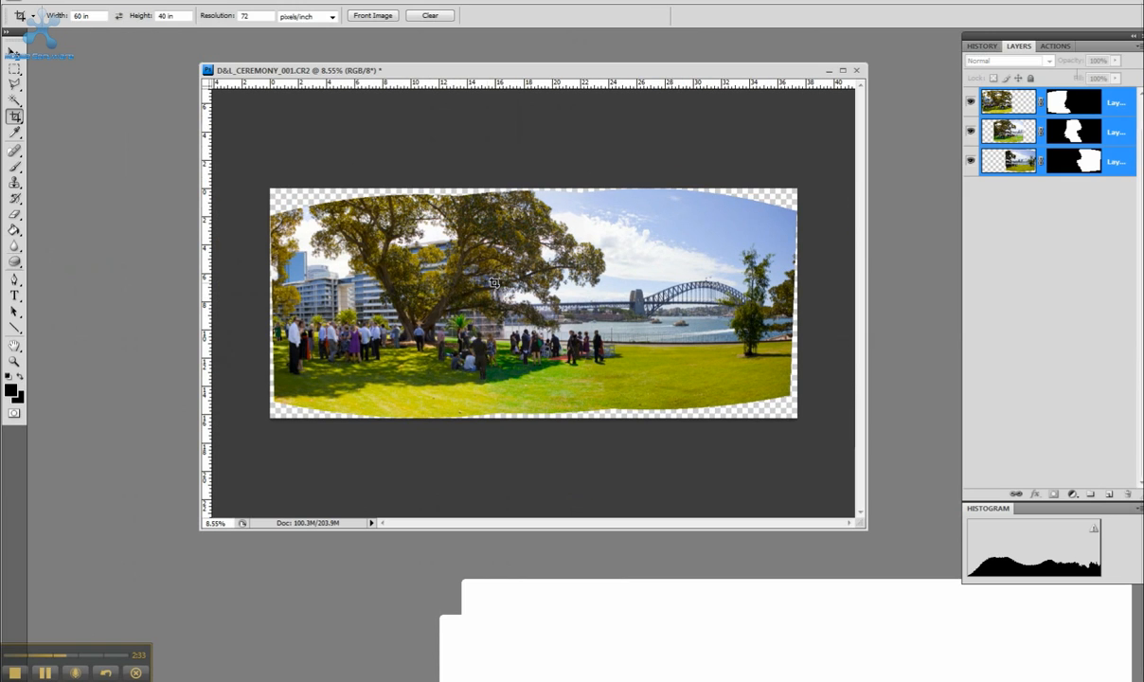
# Step: Crop the panorama to a clean rectangle, redrawing the crop box once before committing
pyautogui.click(21, 15)
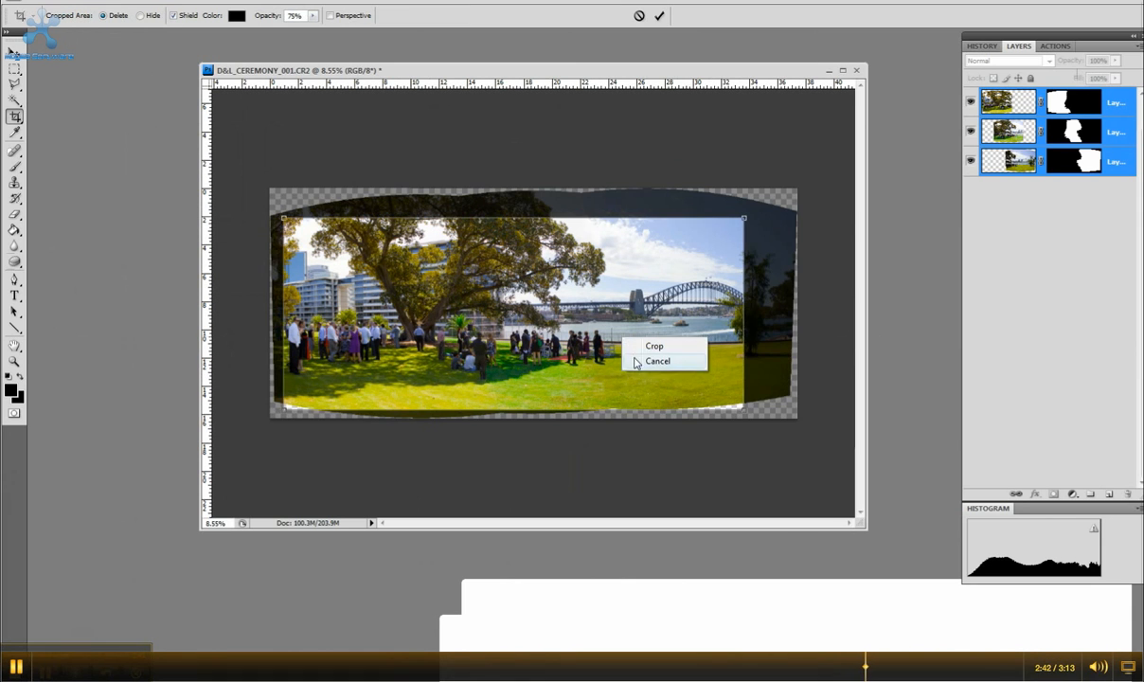
pyautogui.click(657, 362)
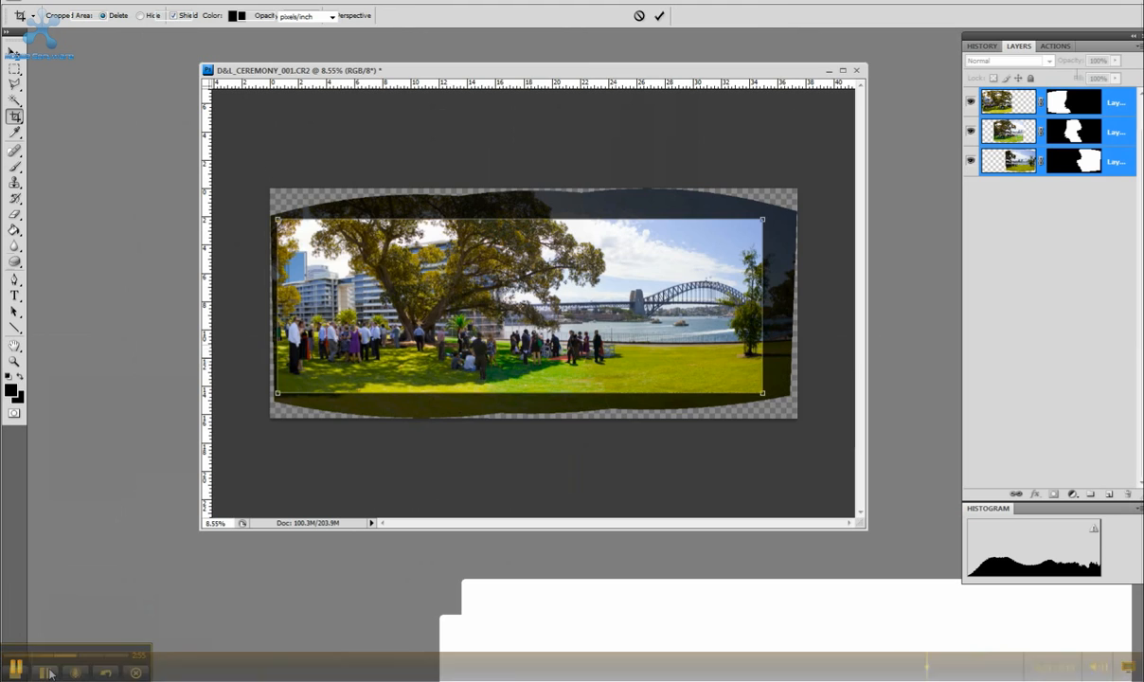
pyautogui.click(660, 16)
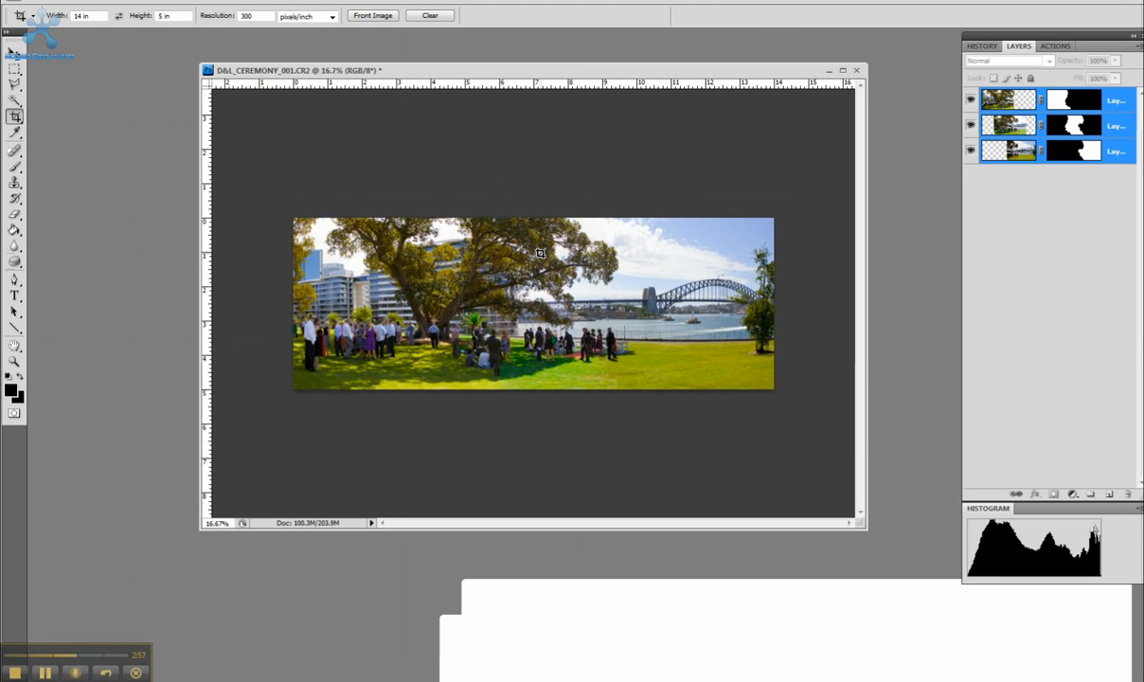